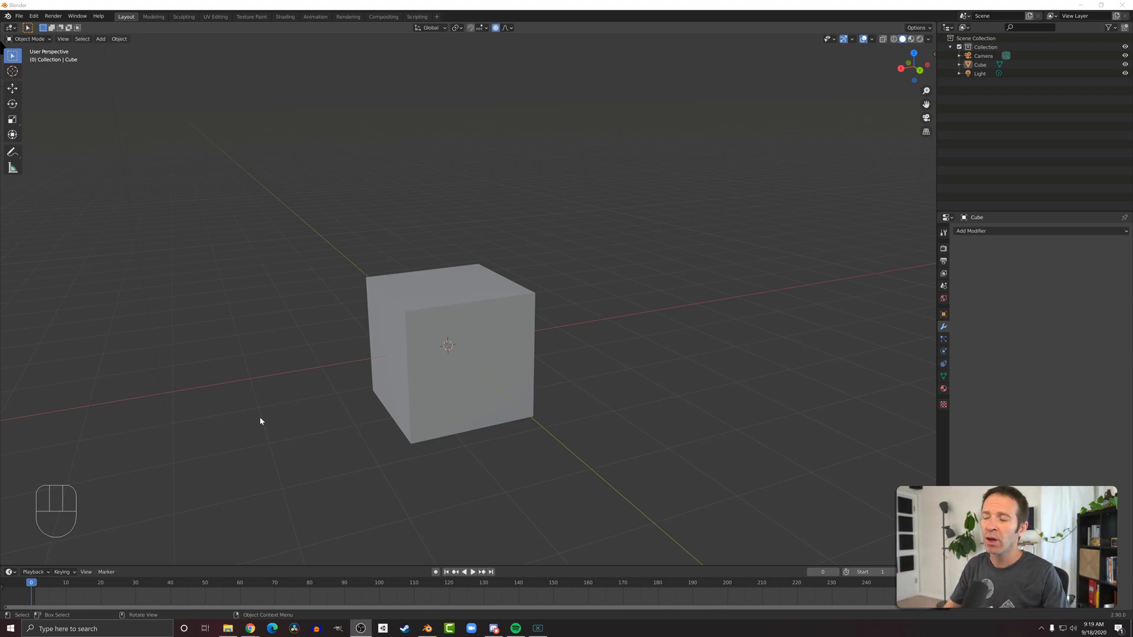
# Step: Select the default cube in the viewport
pyautogui.click(501, 375)
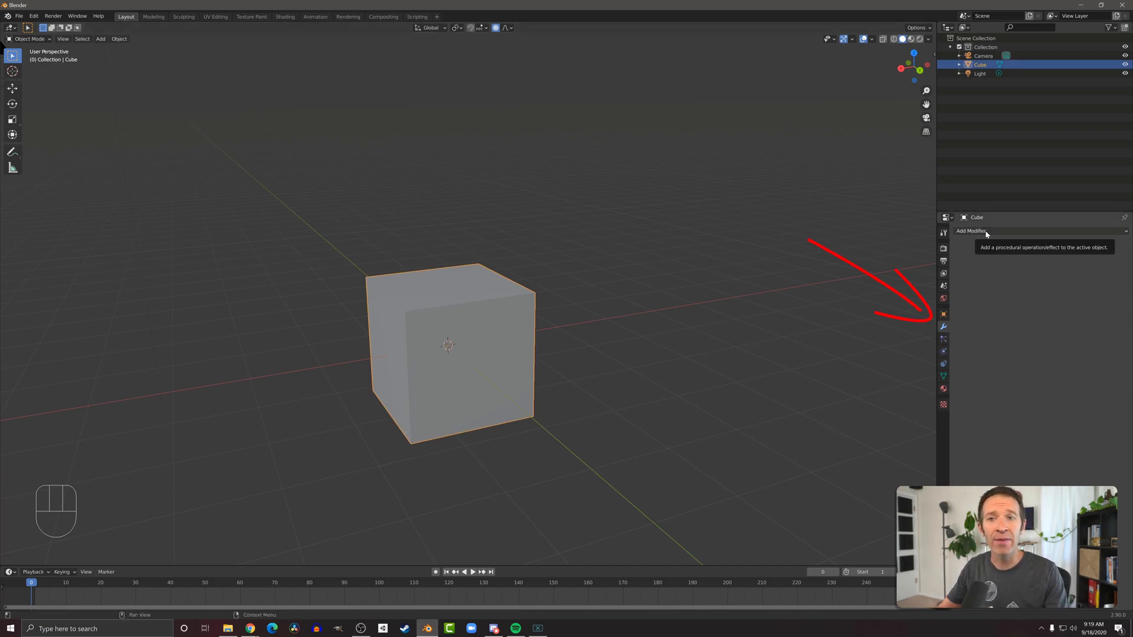
# Step: Add a Mirror modifier to the cube from the Generate list
pyautogui.click(971, 230)
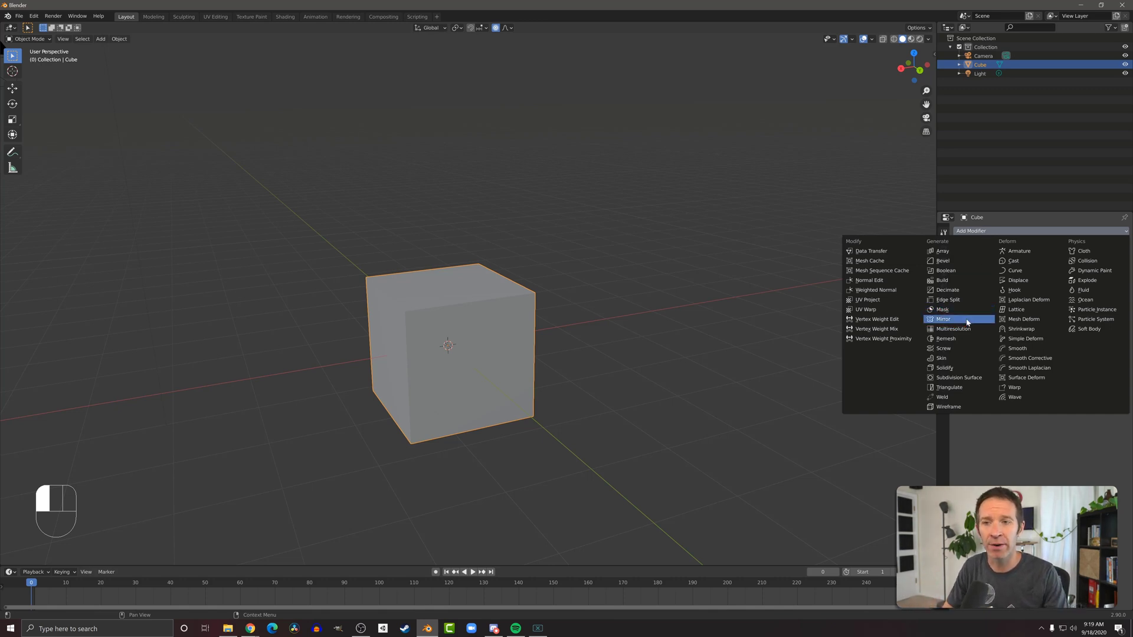
pyautogui.click(942, 319)
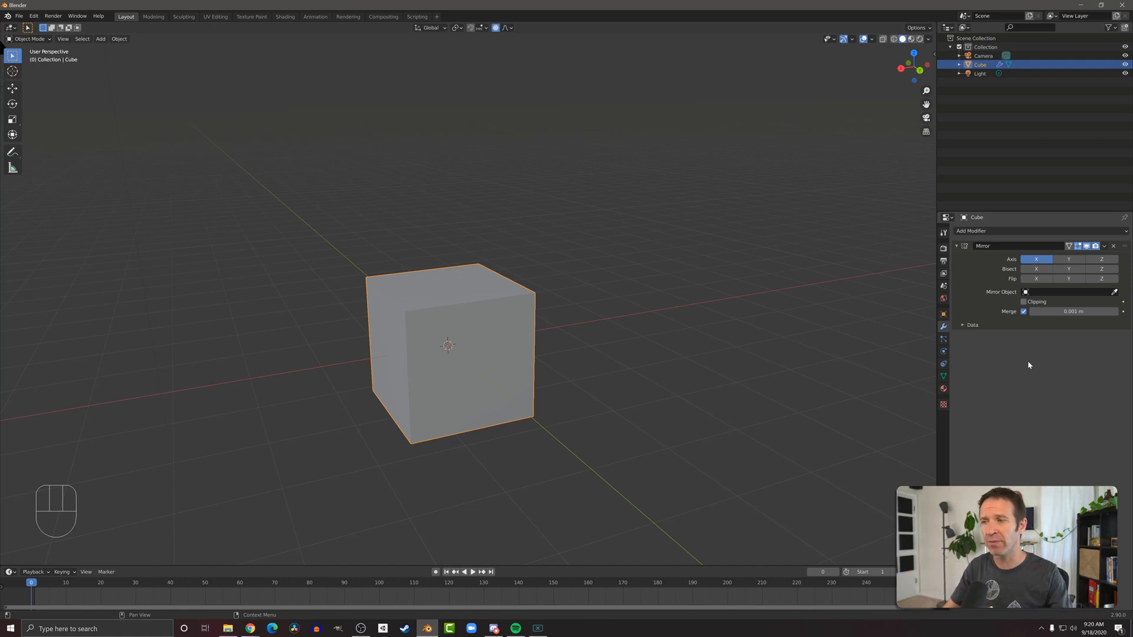
pyautogui.moveTo(674, 358)
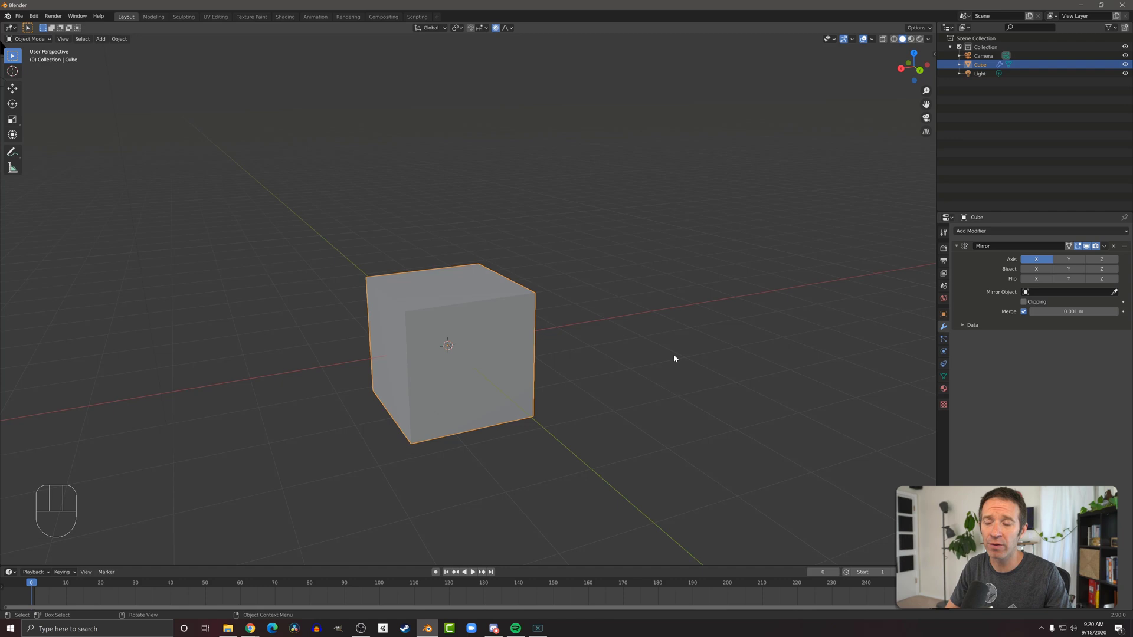
# Step: Move the whole cube mesh off-centre in Edit Mode to reveal the mirrored copies, then remove the cube
pyautogui.press('Tab')
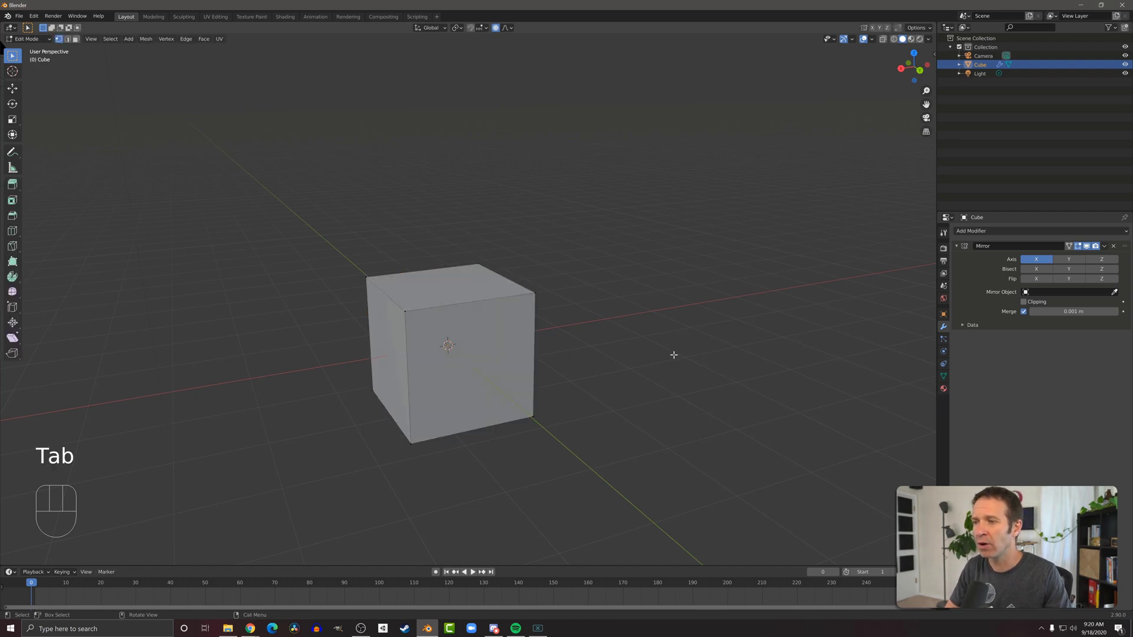
pyautogui.press('a')
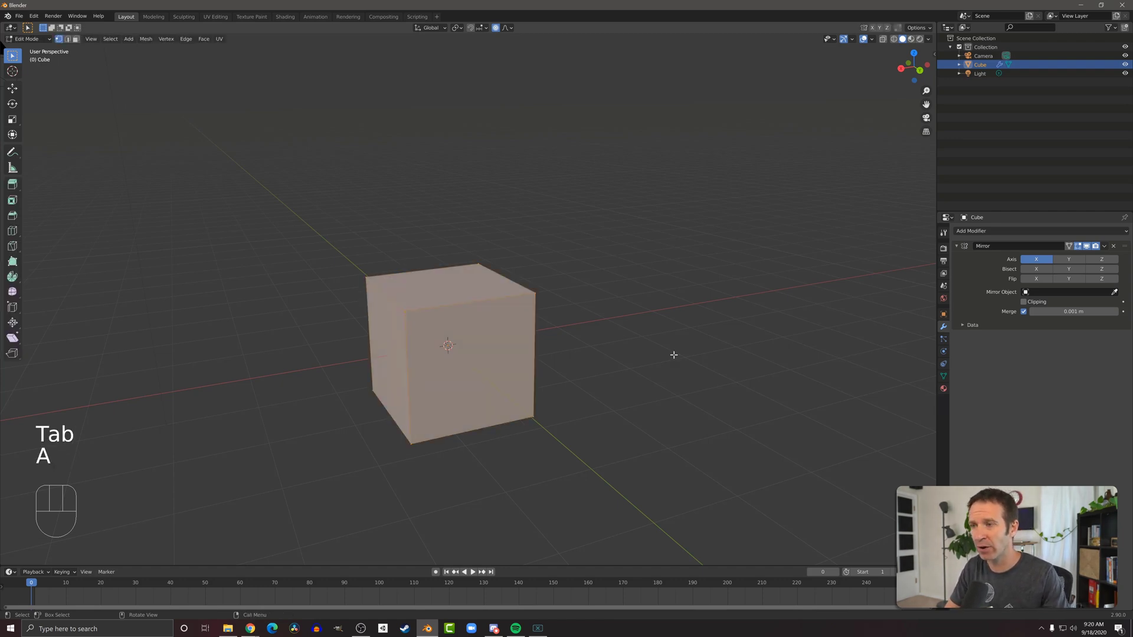
pyautogui.press('g')
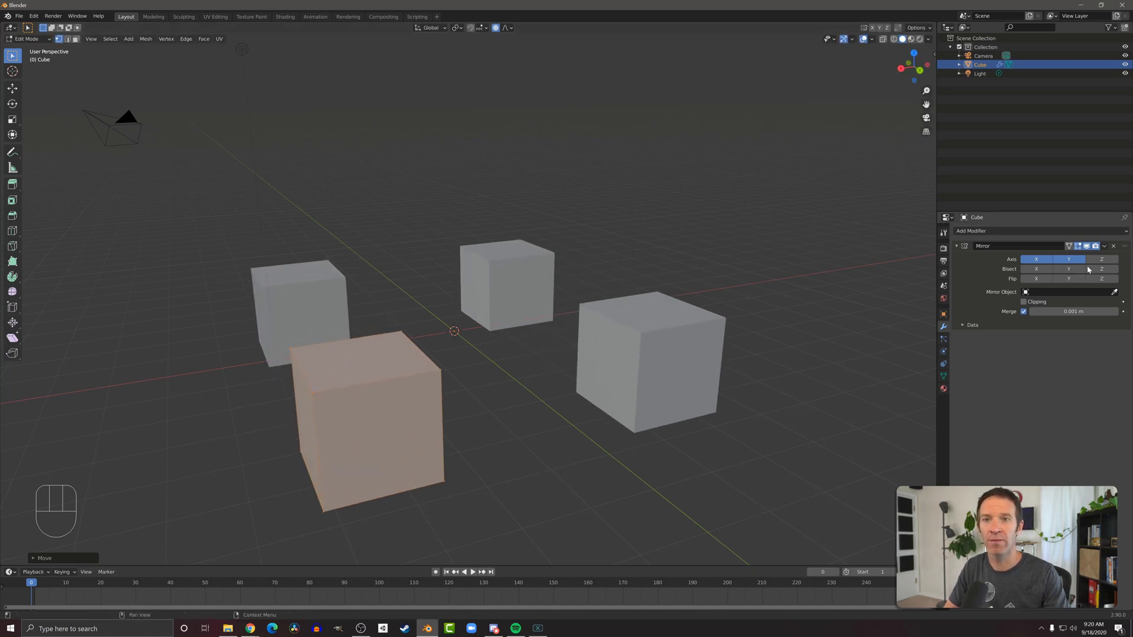
pyautogui.press('g')
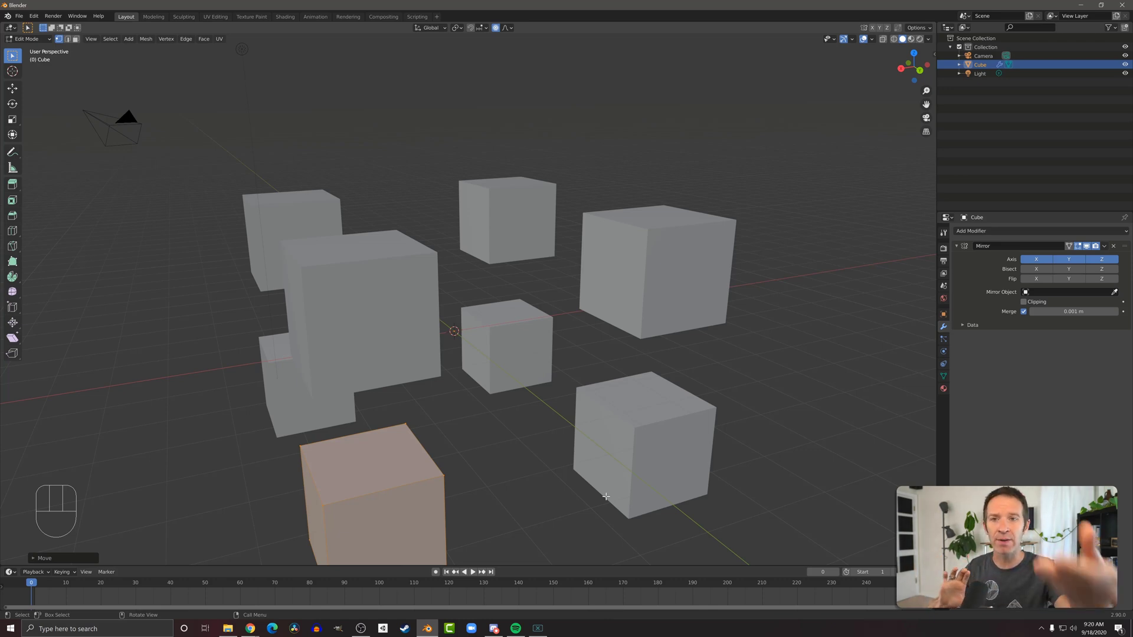
pyautogui.press('ctrl+z')
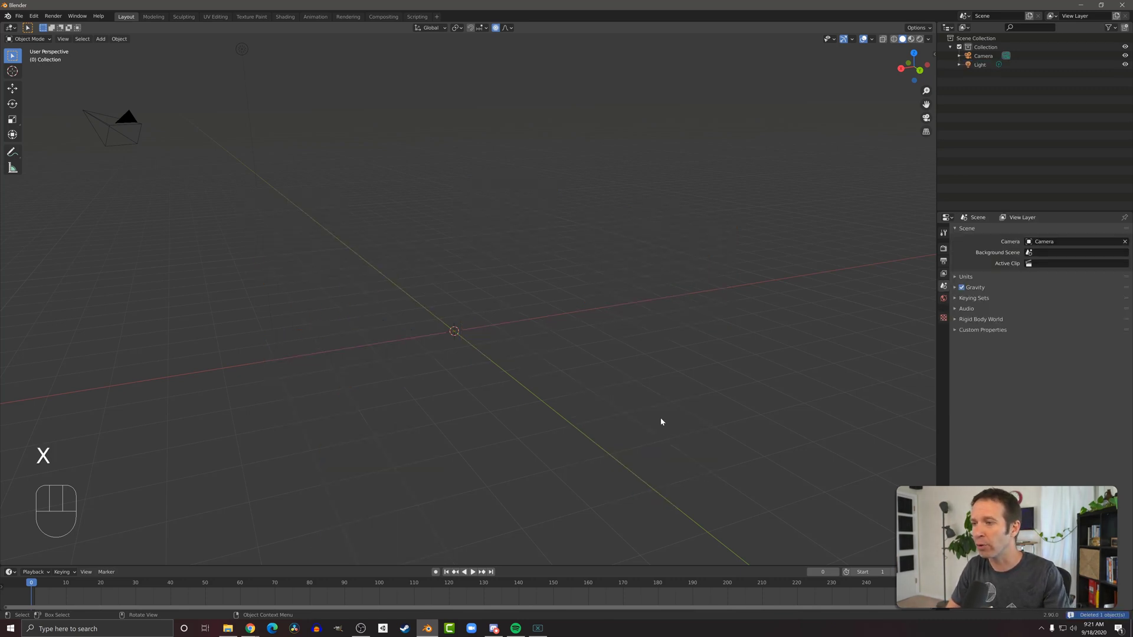
# Step: Add a fresh cube, delete one half of its mesh, and bring up the modifier list
pyautogui.press('shift+a')
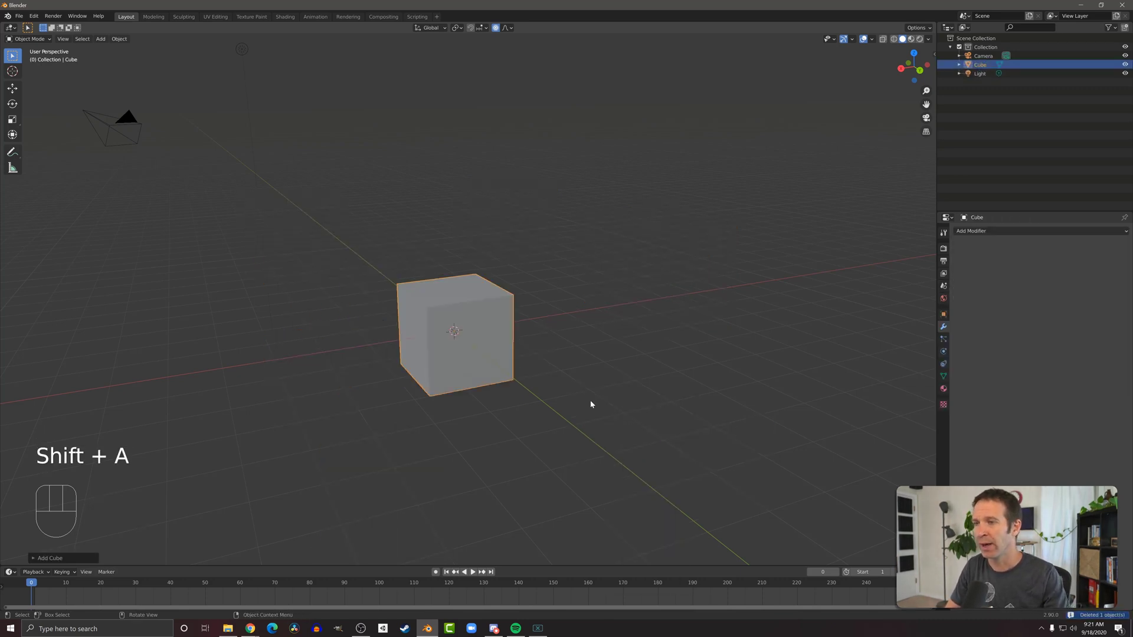
pyautogui.press('Tab')
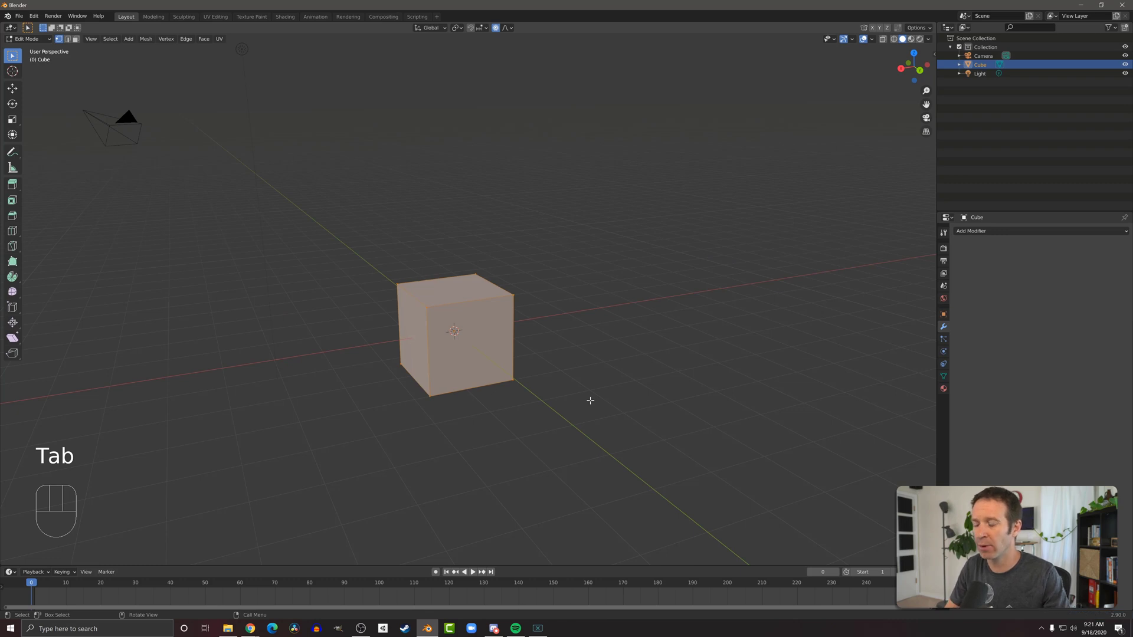
pyautogui.press('ctrl+r')
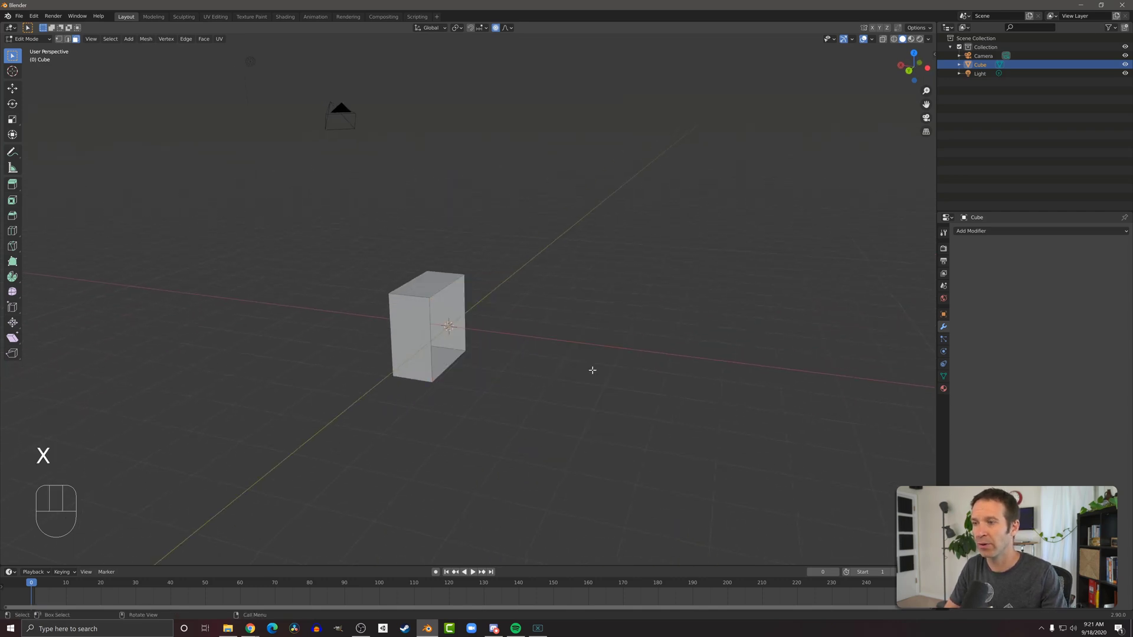
pyautogui.click(971, 230)
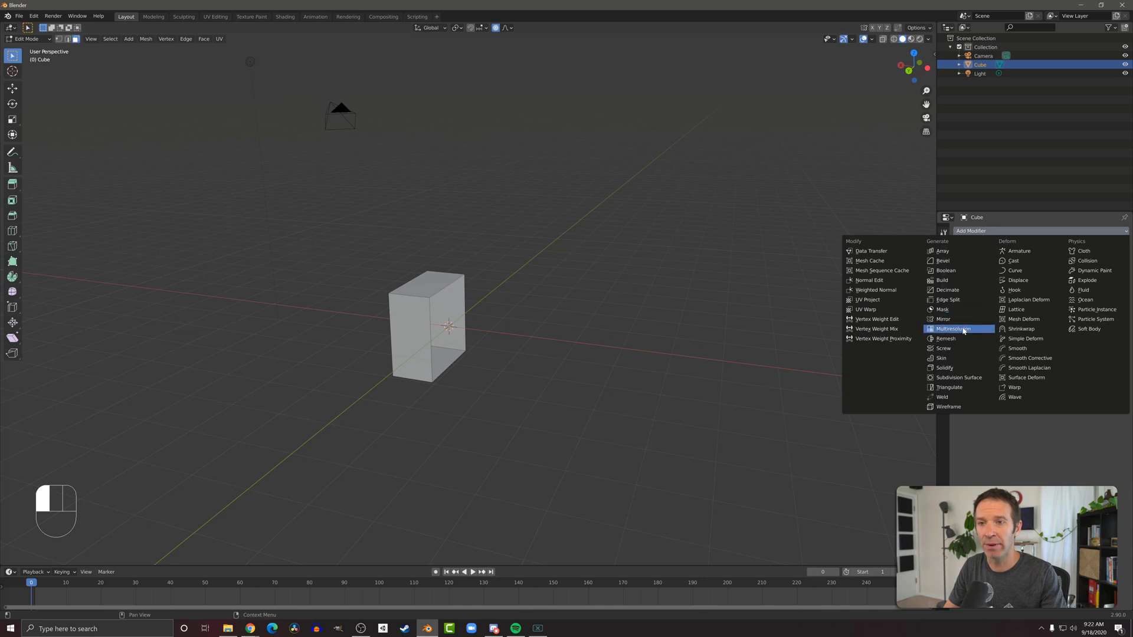
# Step: Add a Mirror modifier on X so the half-cube becomes a full box
pyautogui.click(942, 318)
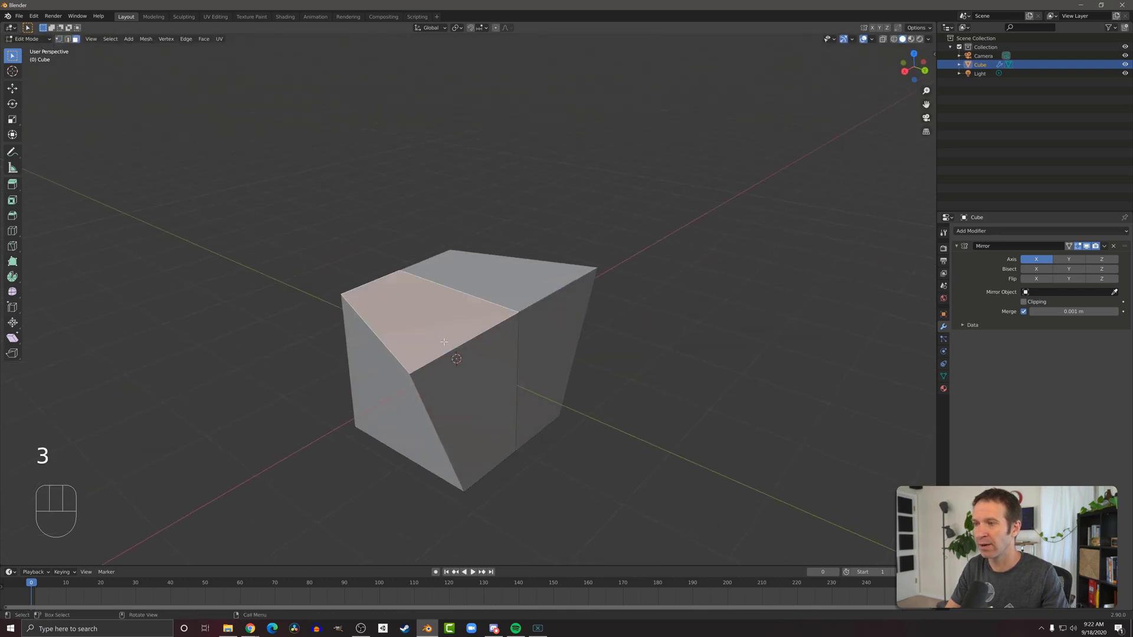
# Step: Extrude the top face, scale it inward, and extrude again into a tapered ridge
pyautogui.press('e')
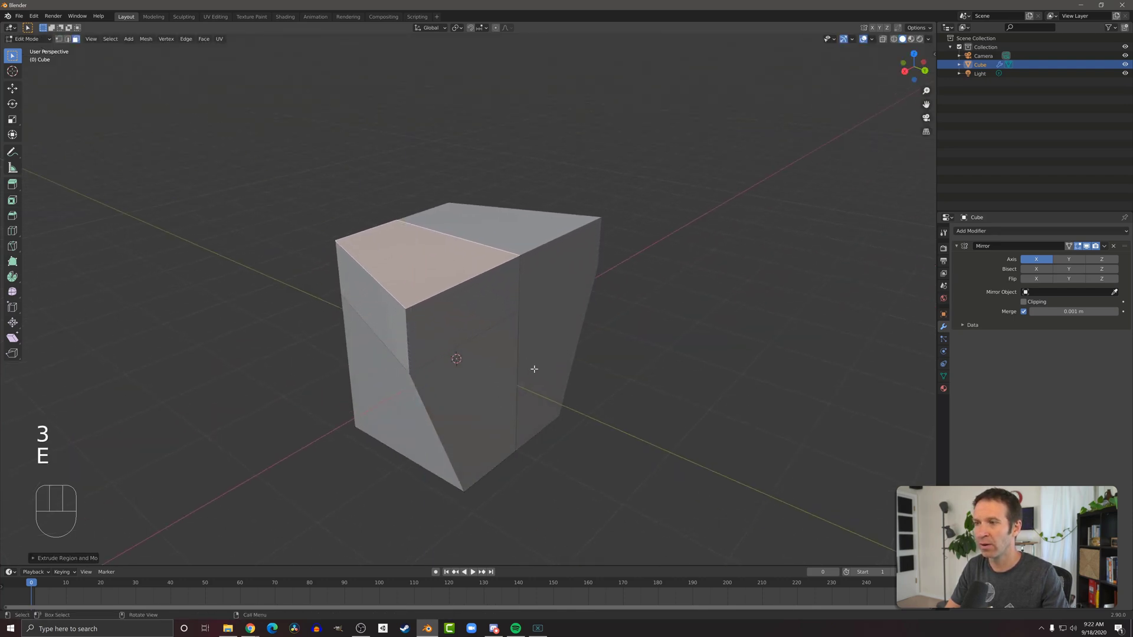
pyautogui.press('s')
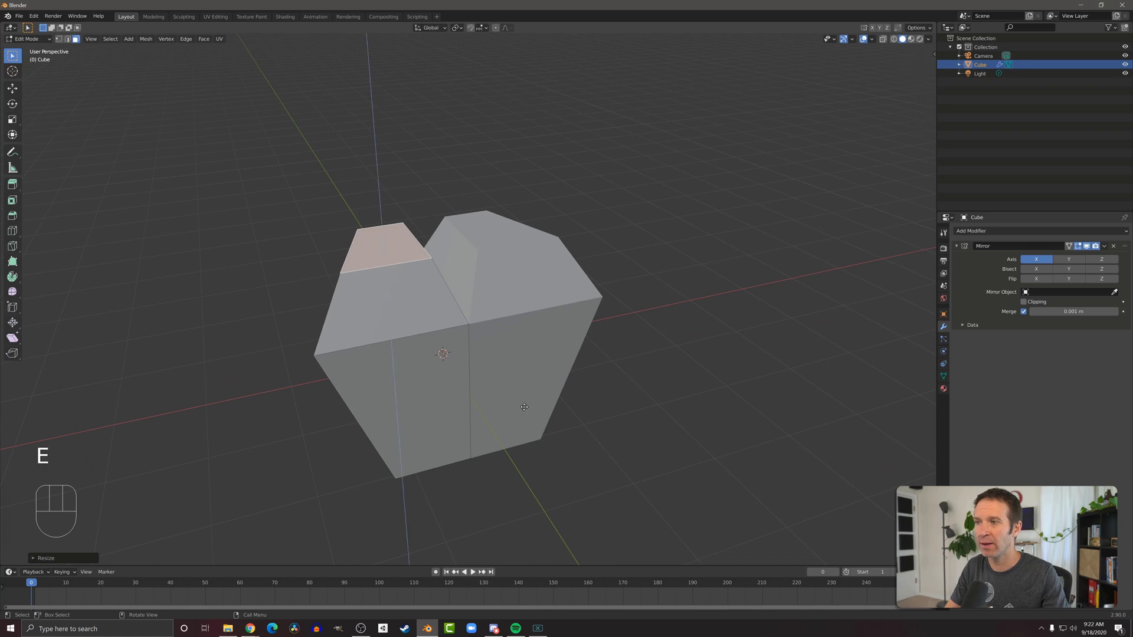
pyautogui.press('e')
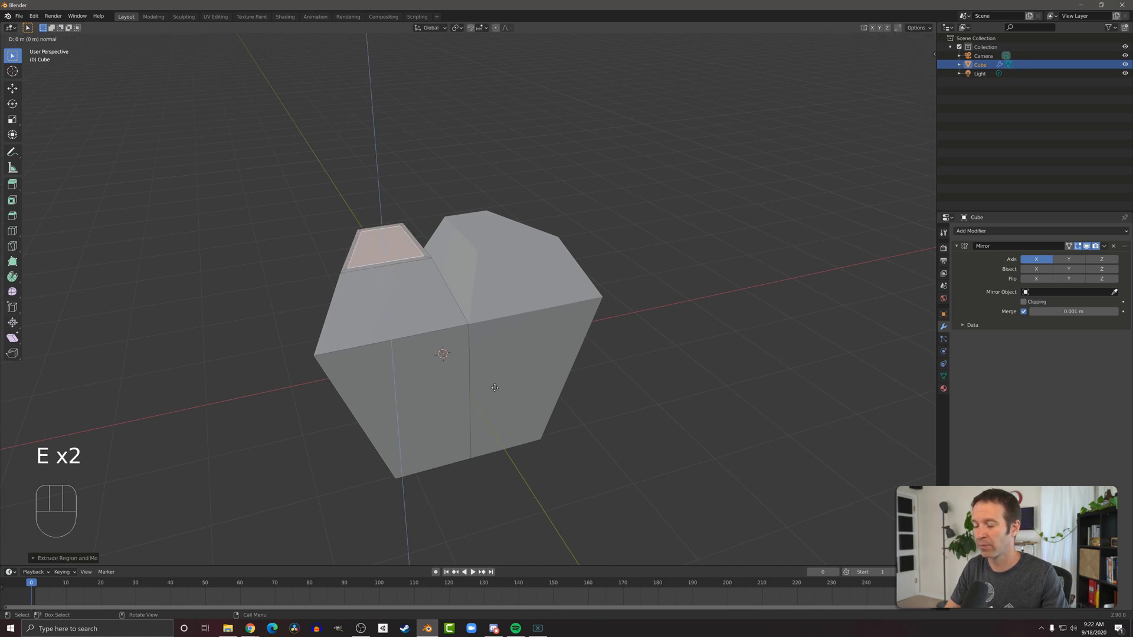